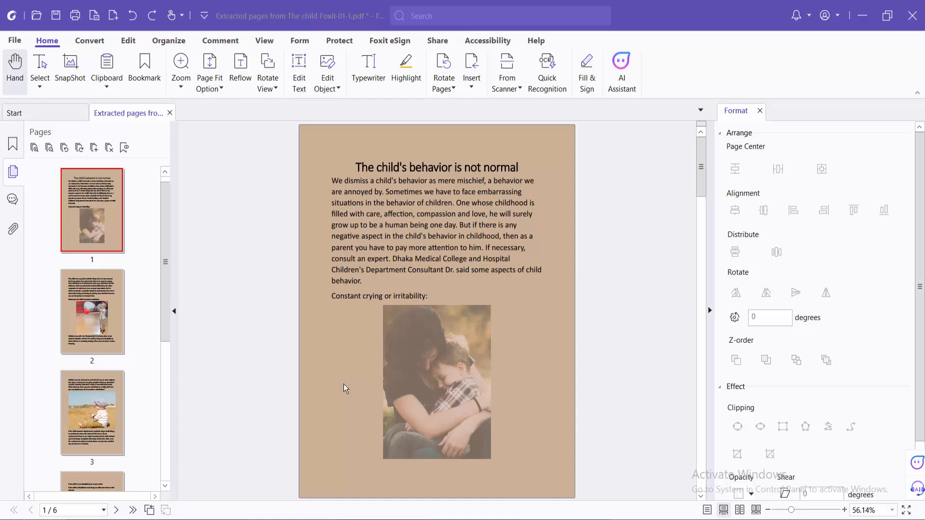
{"action": "mouse_move", "coordinate": [344, 389]}
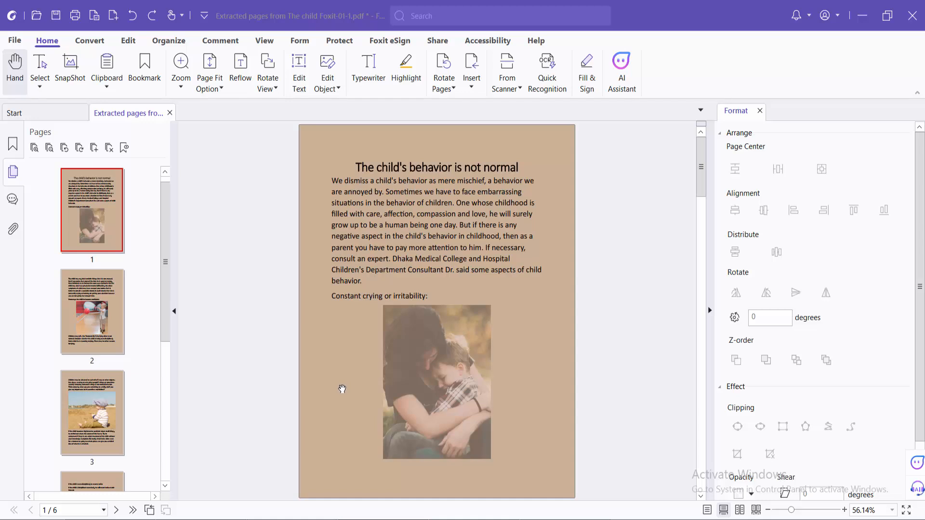
{"action": "mouse_move", "coordinate": [323, 199]}
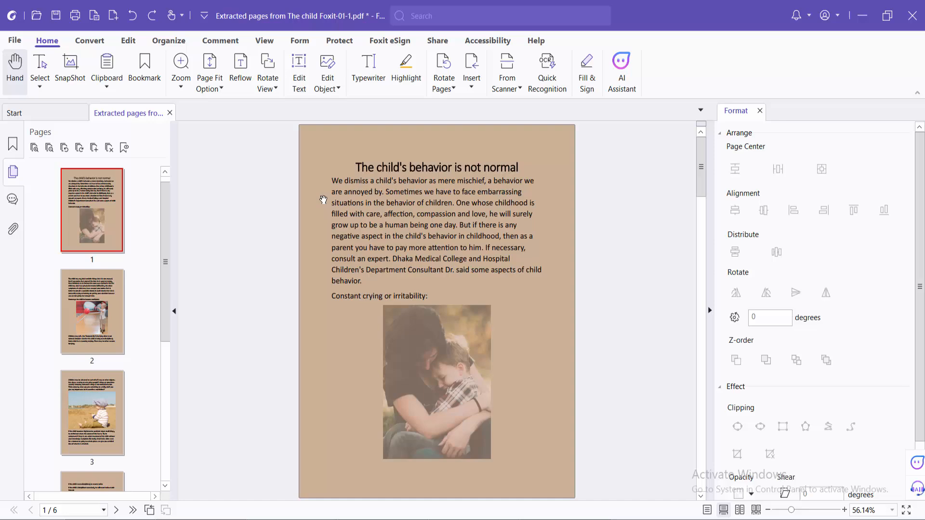
{"action": "mouse_move", "coordinate": [396, 256]}
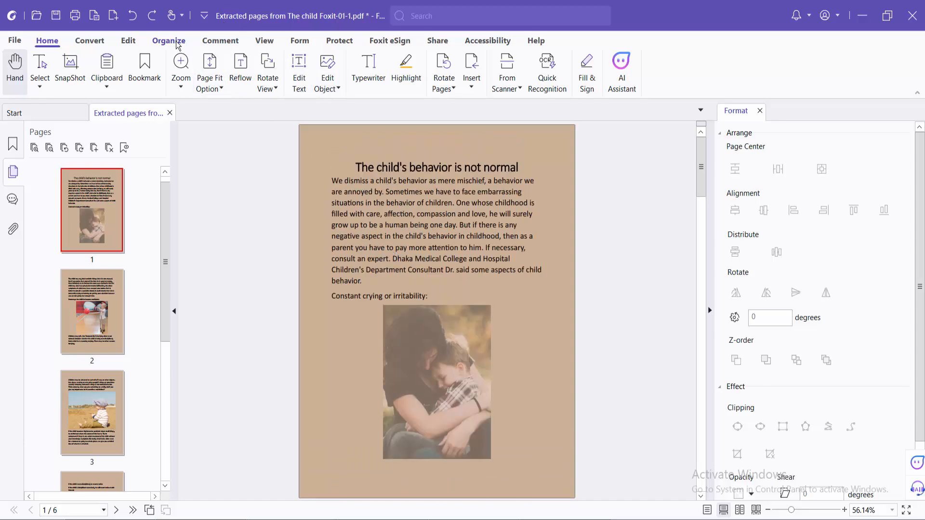
- Configure Split Pages for page 1 with a horizontal dividing line and no vertical line
{"action": "left_click", "coordinate": [168, 41]}
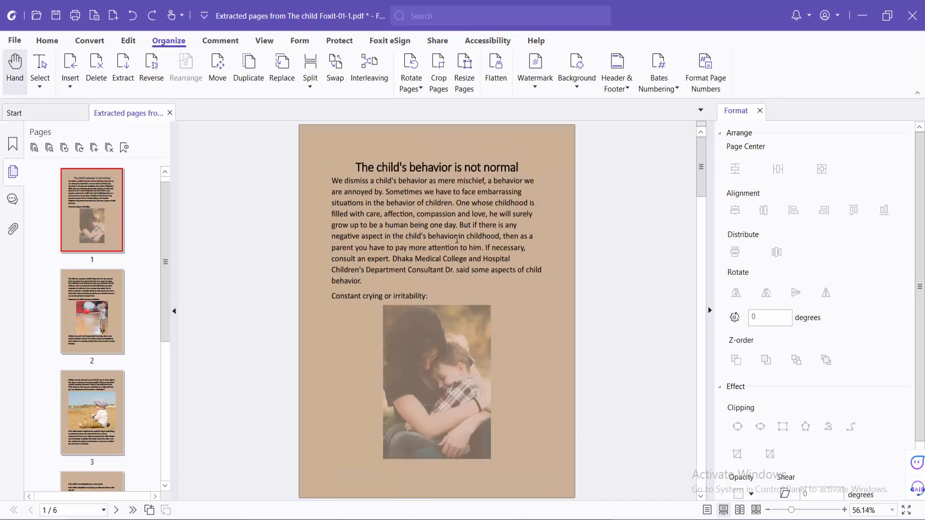
{"action": "left_click", "coordinate": [309, 68]}
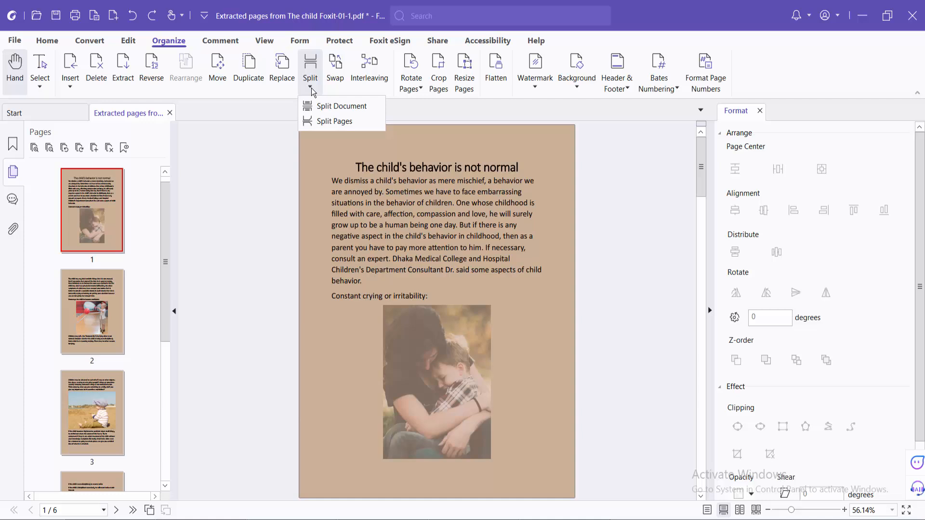
{"action": "left_click", "coordinate": [334, 122]}
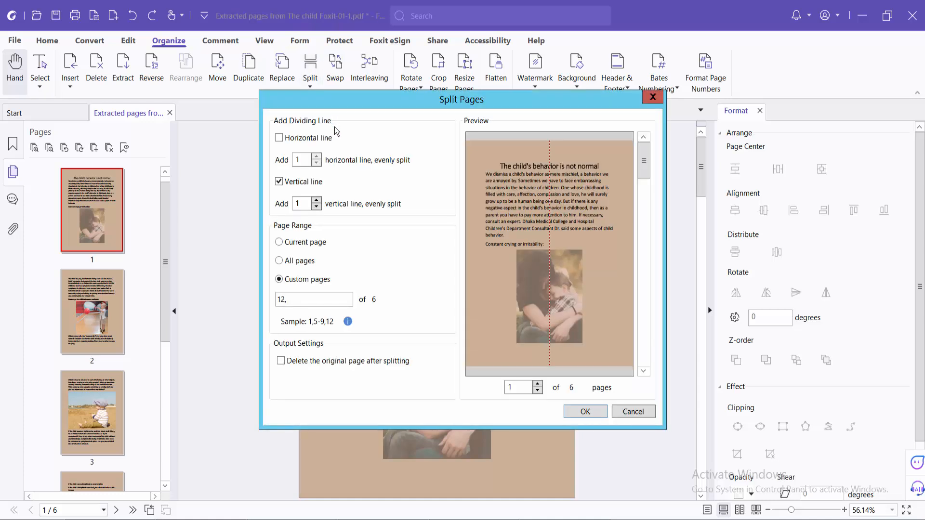
{"action": "left_click", "coordinate": [279, 182]}
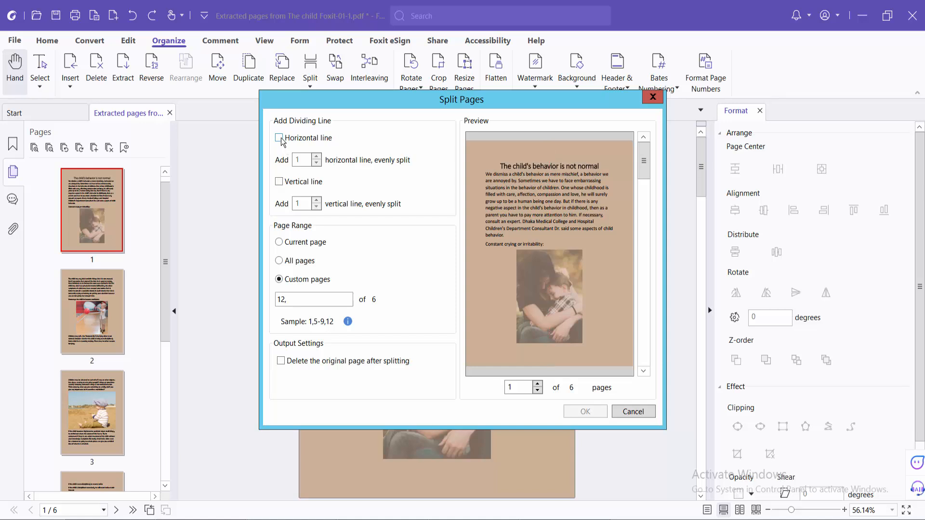
{"action": "left_click", "coordinate": [279, 137]}
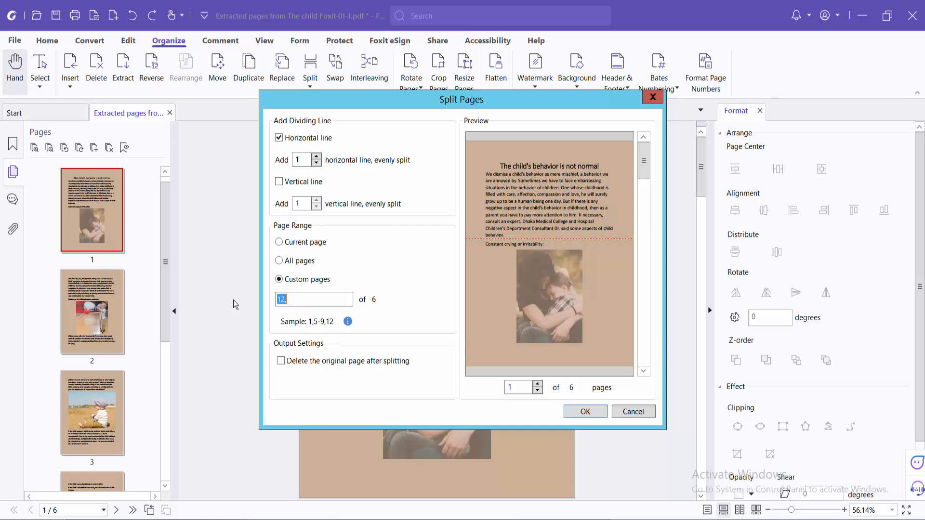
{"action": "type", "text": "1"}
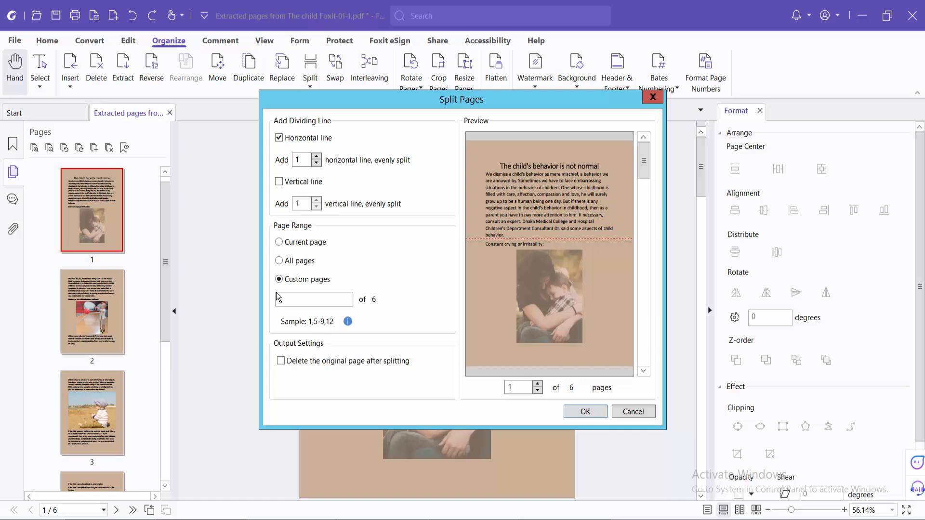
- Apply the horizontal split to page 1 and scroll down to page 4
{"action": "left_click", "coordinate": [584, 412]}
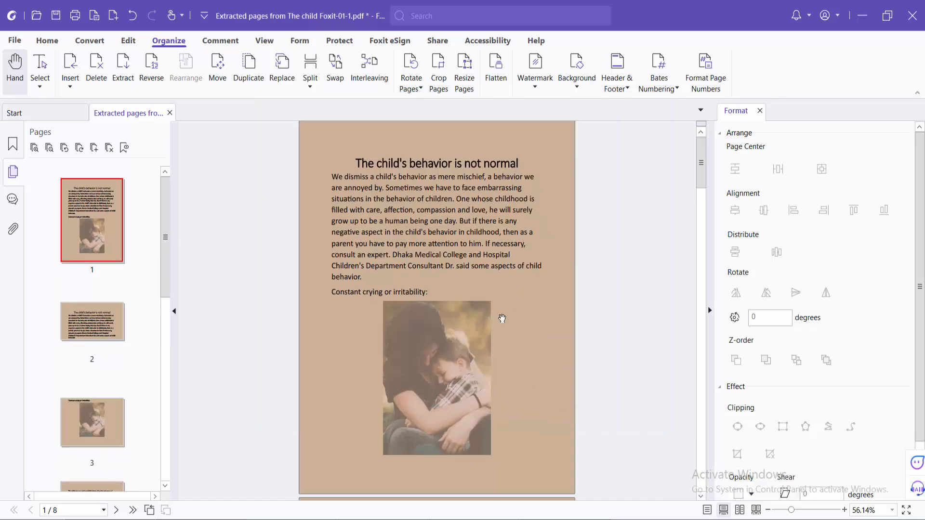
{"action": "scroll", "scroll_direction": "down", "scroll_amount": 3}
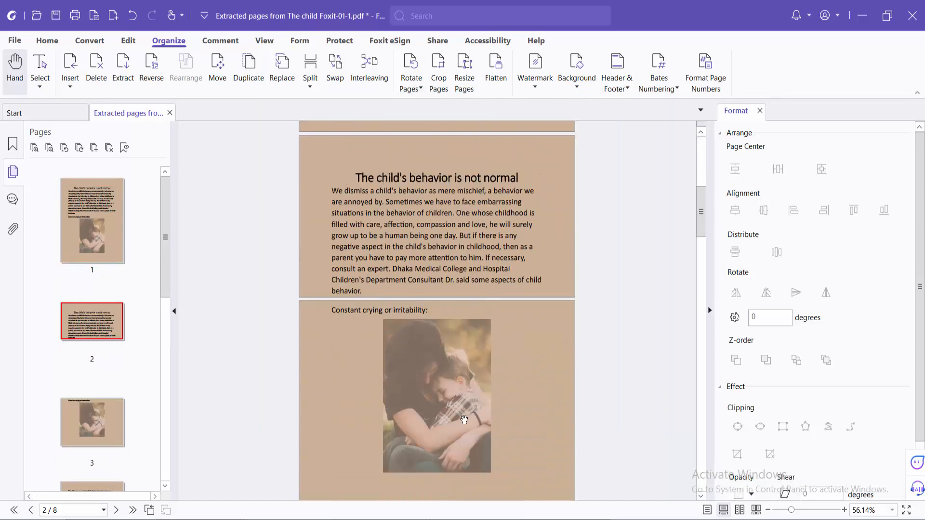
{"action": "scroll", "scroll_direction": "down", "scroll_amount": 3}
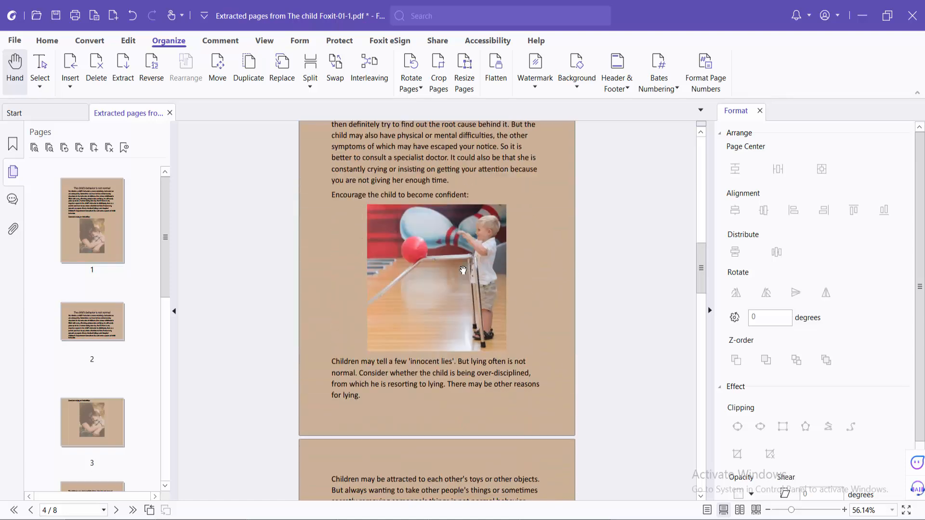
{"action": "scroll", "scroll_direction": "up", "scroll_amount": 3}
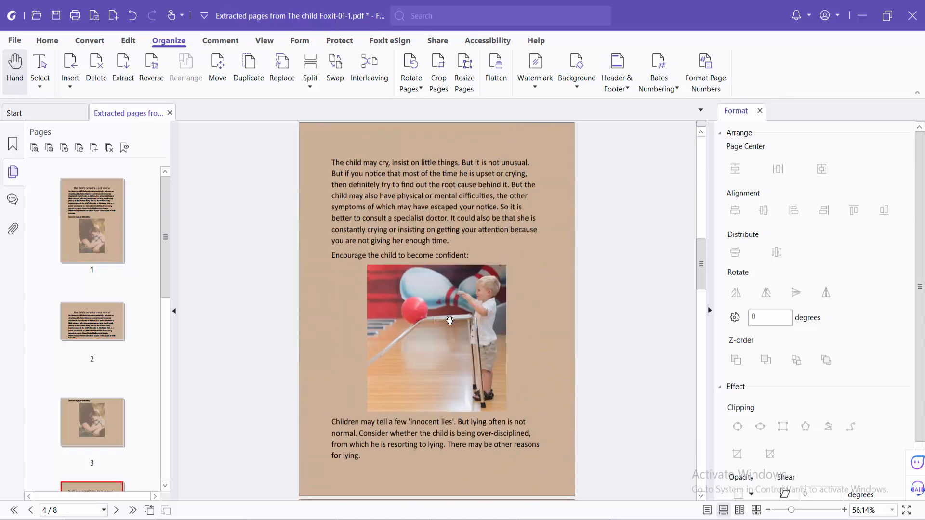
{"action": "scroll", "scroll_direction": "down", "scroll_amount": 3}
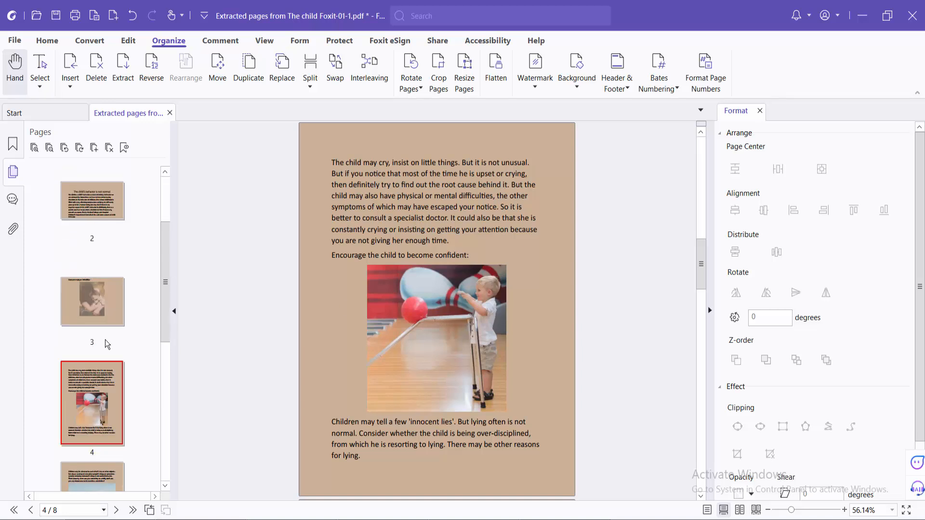
- Select page 4 and reopen Split Pages with the horizontal dividing line kept
{"action": "left_click", "coordinate": [91, 403]}
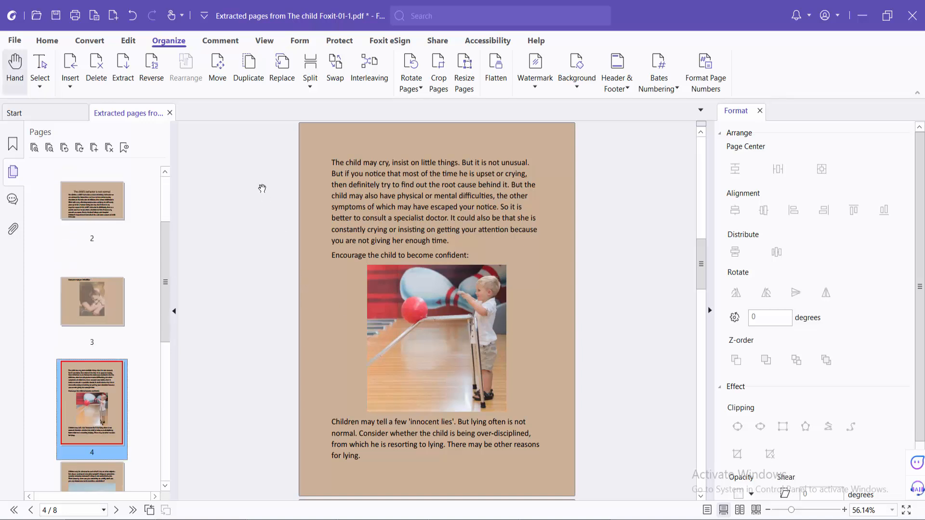
{"action": "left_click", "coordinate": [309, 88]}
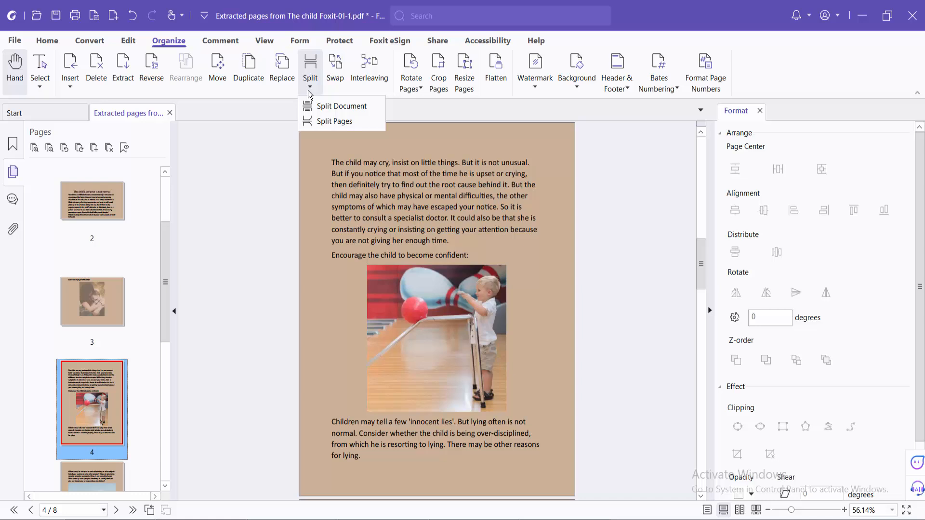
{"action": "left_click", "coordinate": [334, 121]}
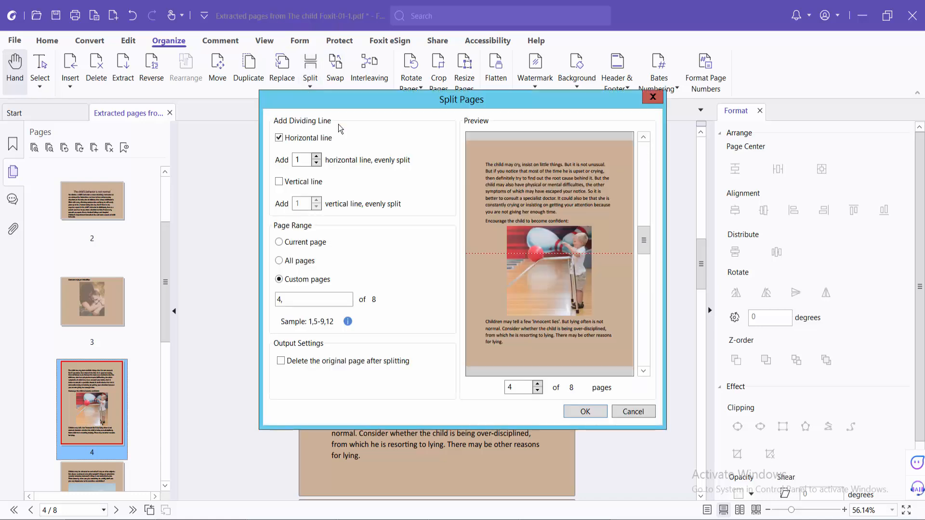
{"action": "mouse_move", "coordinate": [475, 207]}
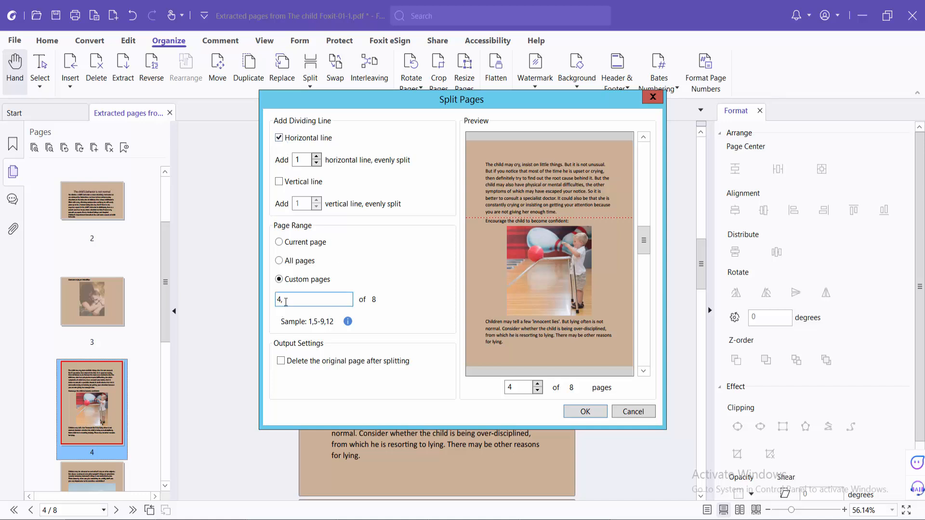
{"action": "mouse_move", "coordinate": [261, 290]}
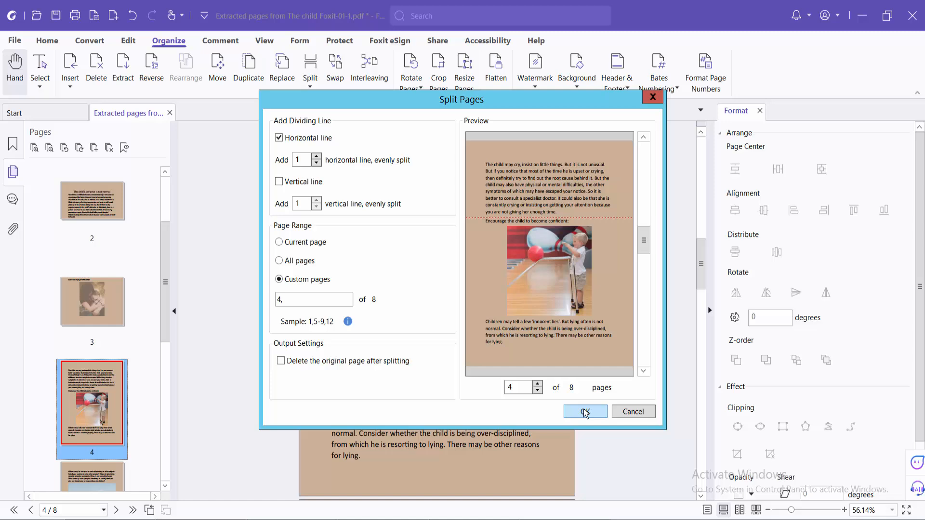
- Apply the horizontal split to page 4 and scroll down to page 8
{"action": "left_click", "coordinate": [584, 411]}
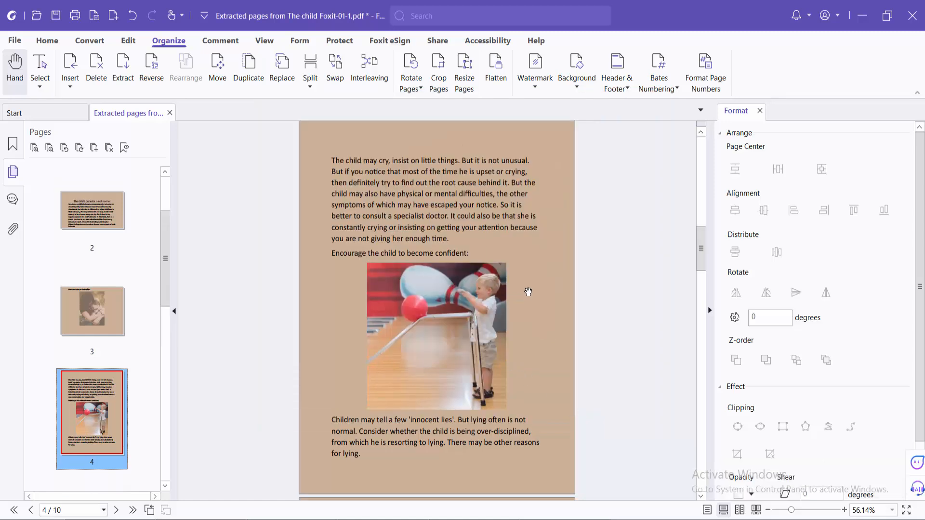
{"action": "scroll", "scroll_direction": "down", "scroll_amount": 3}
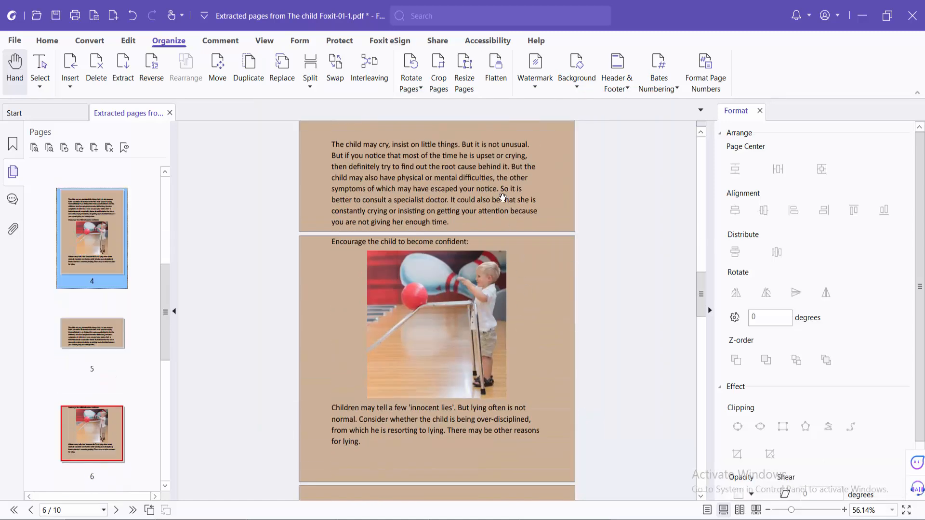
{"action": "scroll", "scroll_direction": "down", "scroll_amount": 3}
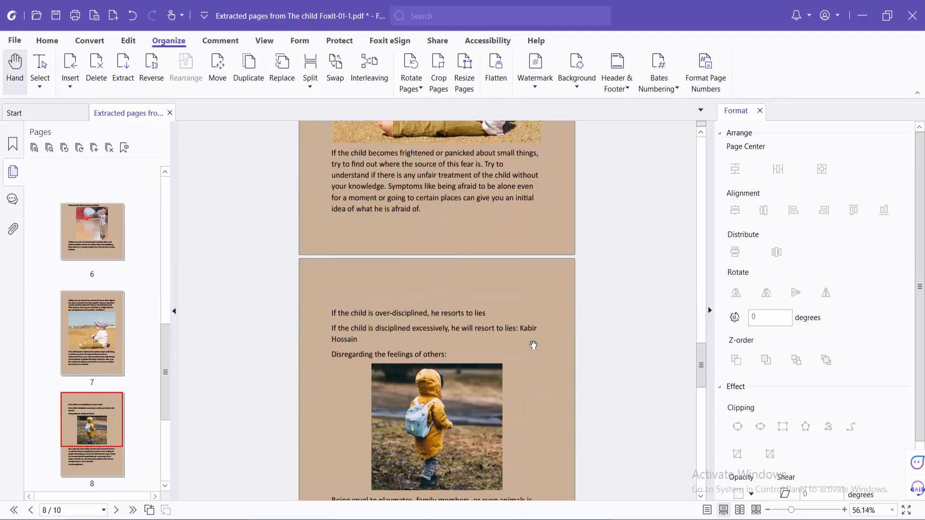
{"action": "scroll", "scroll_direction": "down", "scroll_amount": 3}
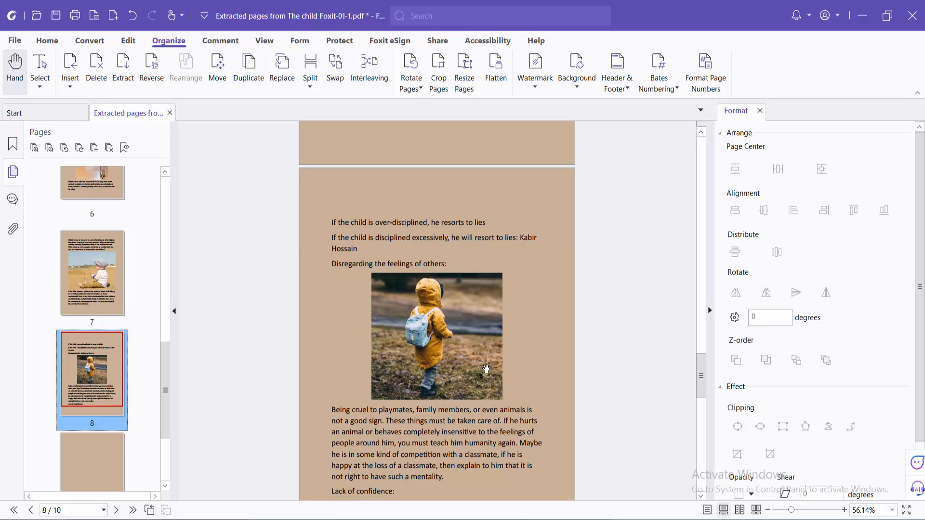
- Configure Split Pages for page 8 with a vertical dividing line and no horizontal line
{"action": "left_click", "coordinate": [309, 70]}
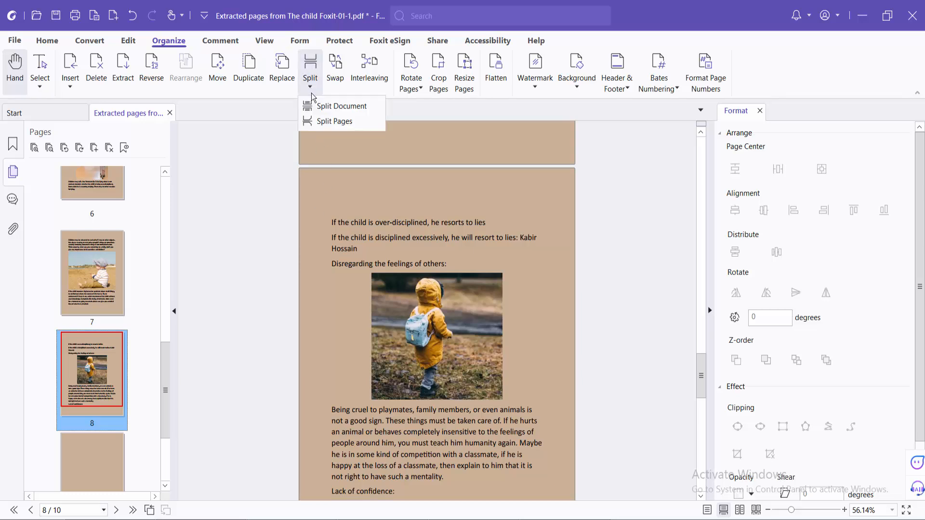
{"action": "left_click", "coordinate": [335, 122]}
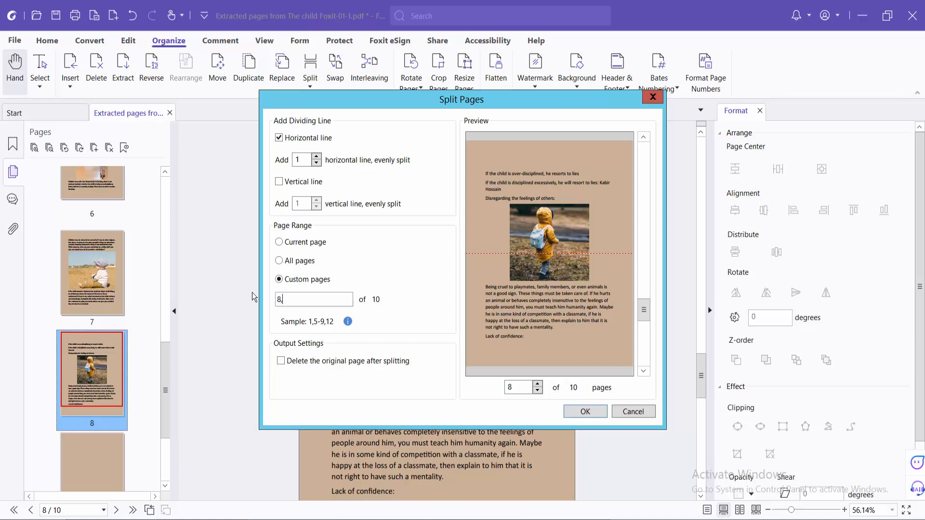
{"action": "left_click", "coordinate": [280, 181]}
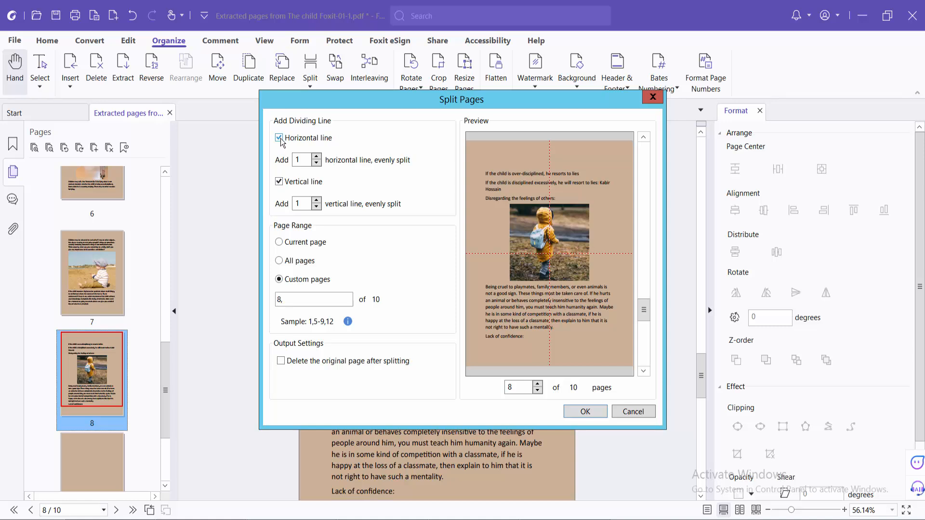
{"action": "left_click", "coordinate": [278, 138]}
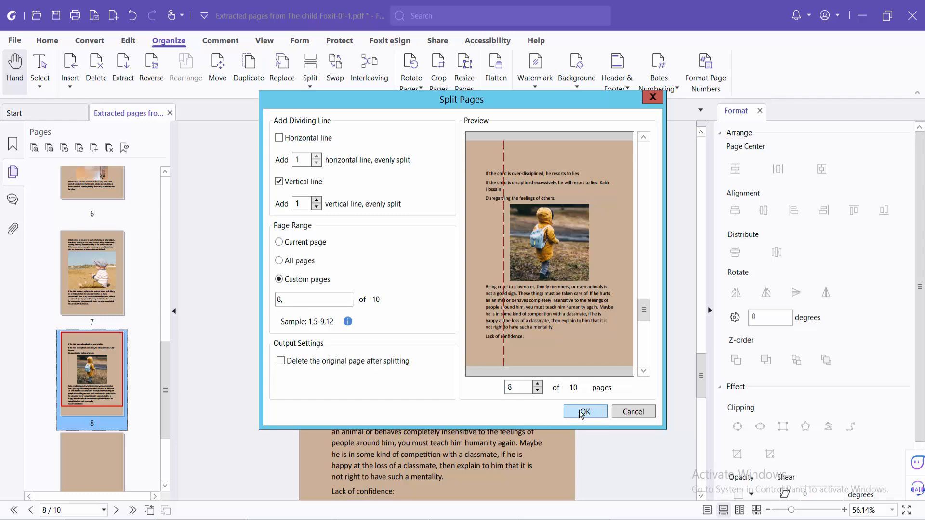
- Apply the vertical split to page 8 and scroll to page 12
{"action": "left_click", "coordinate": [584, 411]}
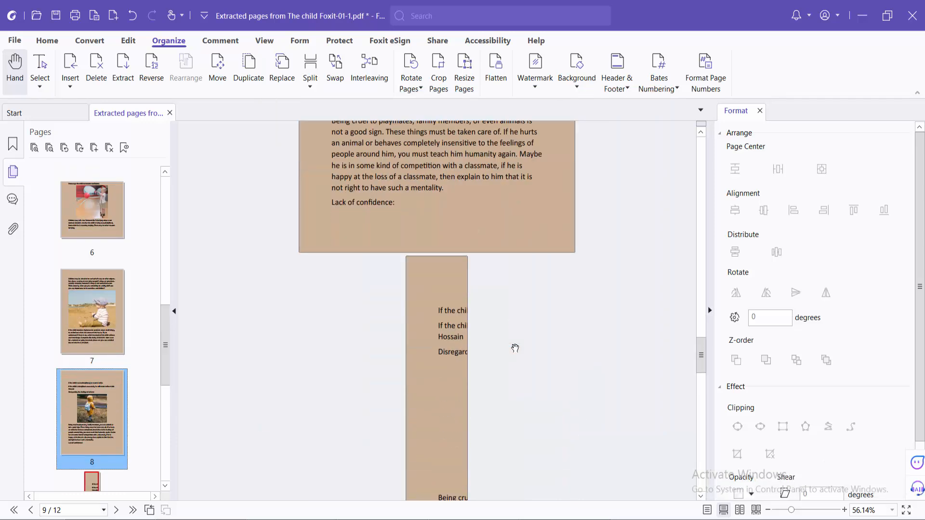
{"action": "scroll", "scroll_direction": "down", "scroll_amount": 3}
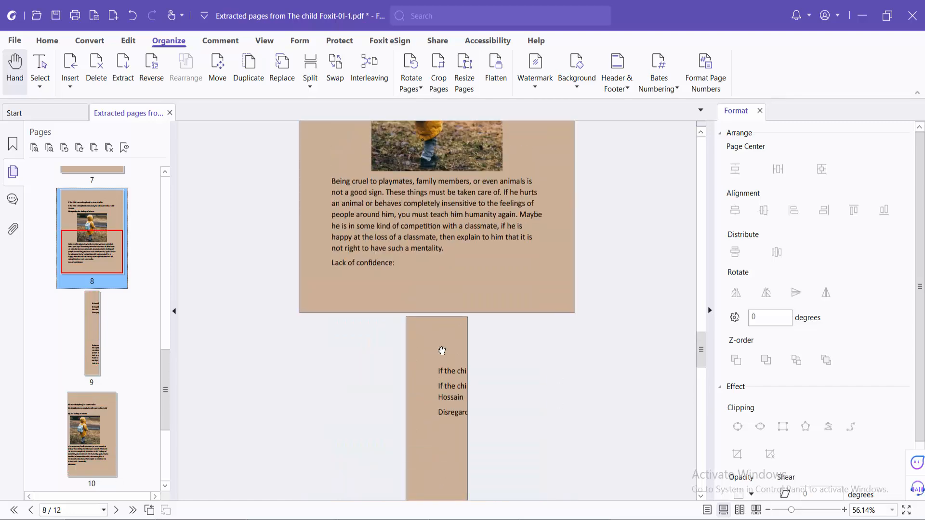
{"action": "scroll", "scroll_direction": "up", "scroll_amount": 3}
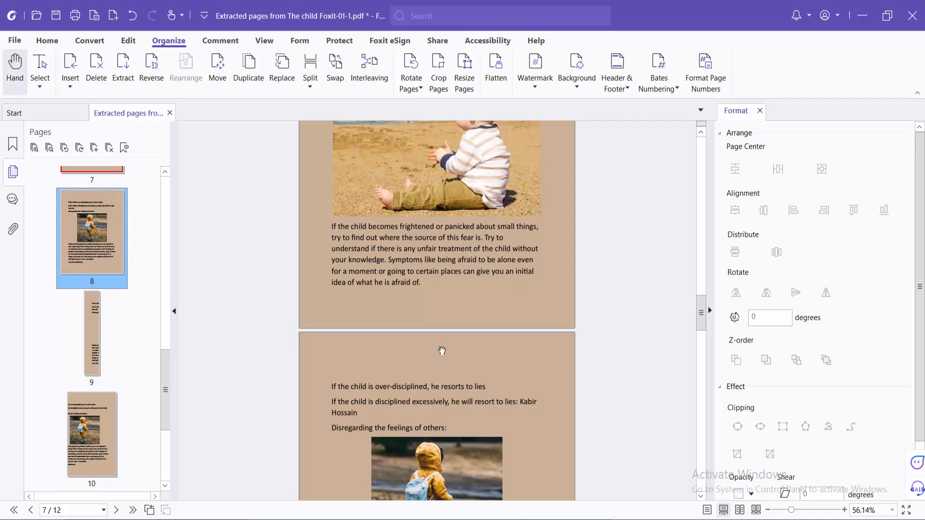
{"action": "scroll", "scroll_direction": "down", "scroll_amount": 3}
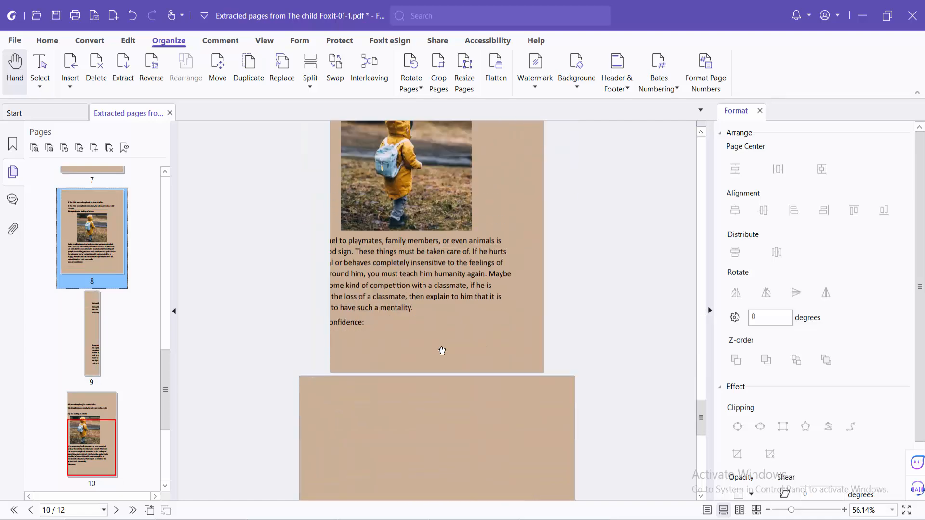
{"action": "scroll", "scroll_direction": "down", "scroll_amount": 3}
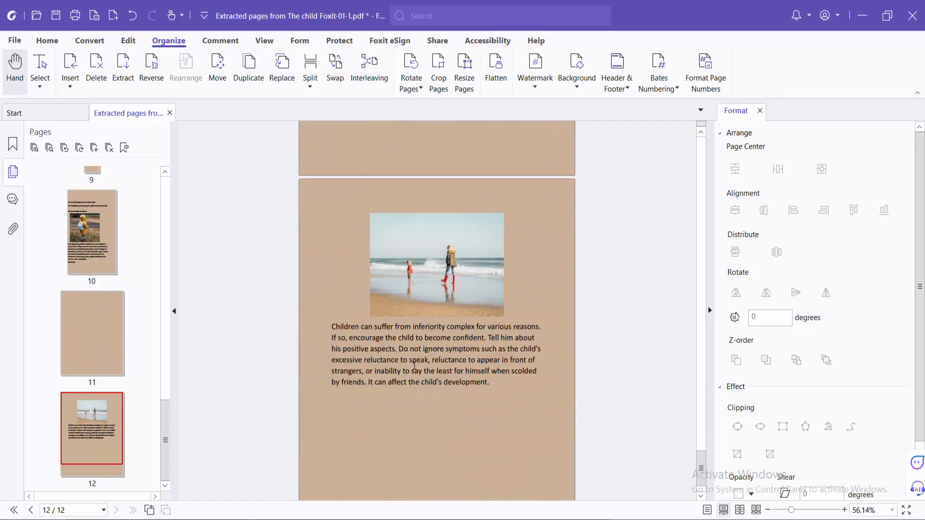
{"action": "scroll", "scroll_direction": "up", "scroll_amount": 3}
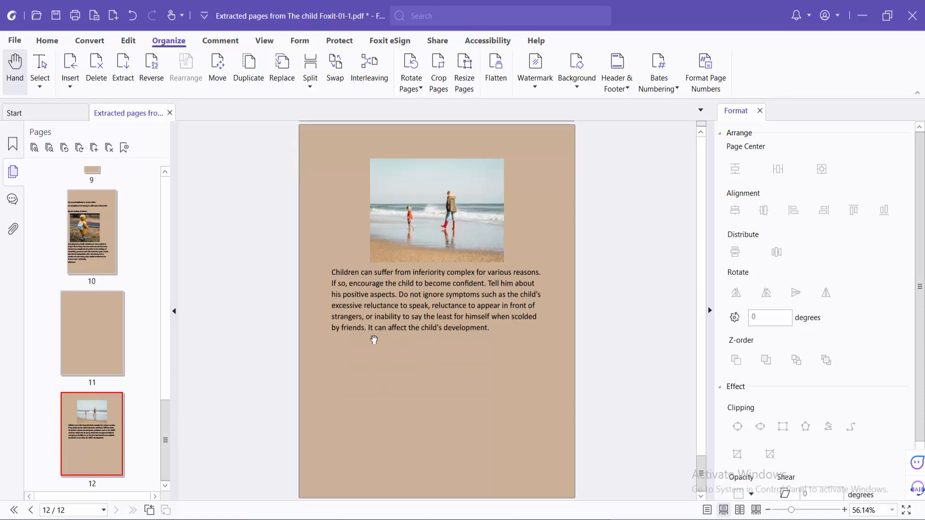
{"action": "mouse_move", "coordinate": [443, 394]}
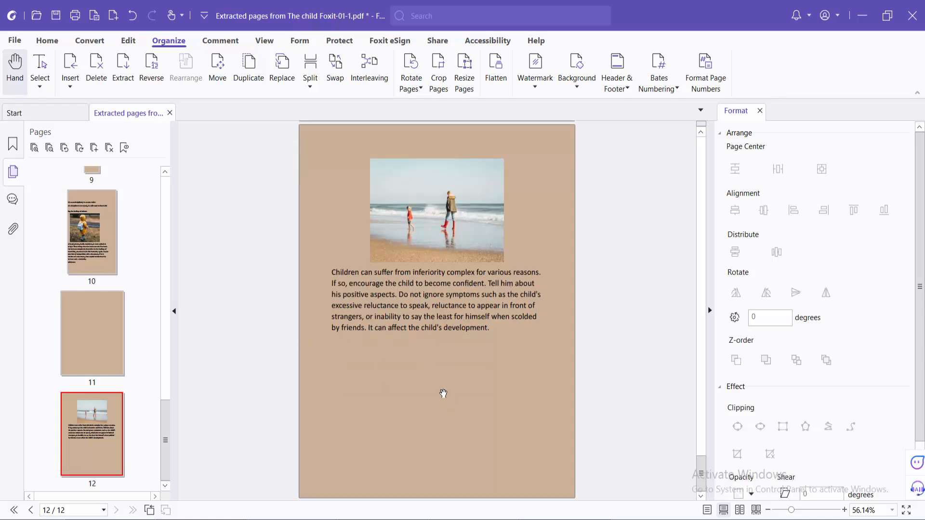
- Configure Split Pages for custom page 12 with both horizontal and vertical dividing lines
{"action": "left_click", "coordinate": [309, 88]}
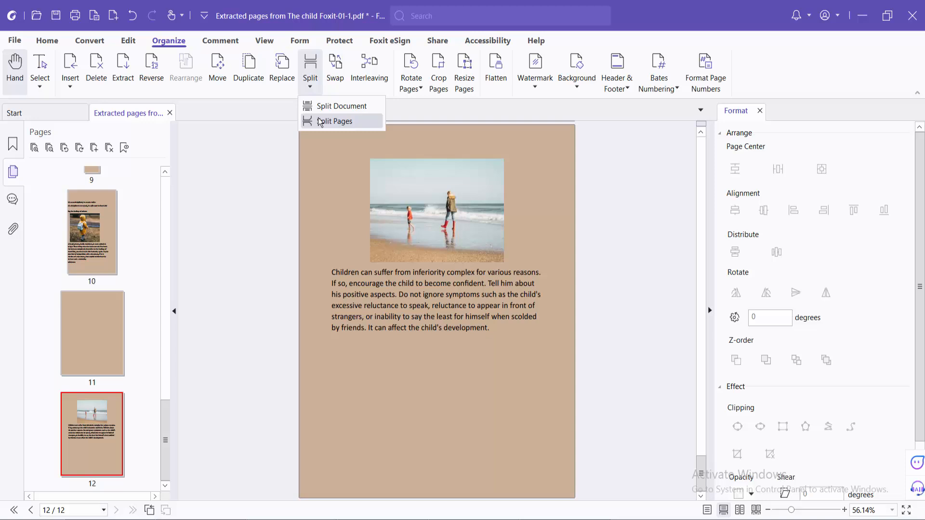
{"action": "left_click", "coordinate": [335, 121]}
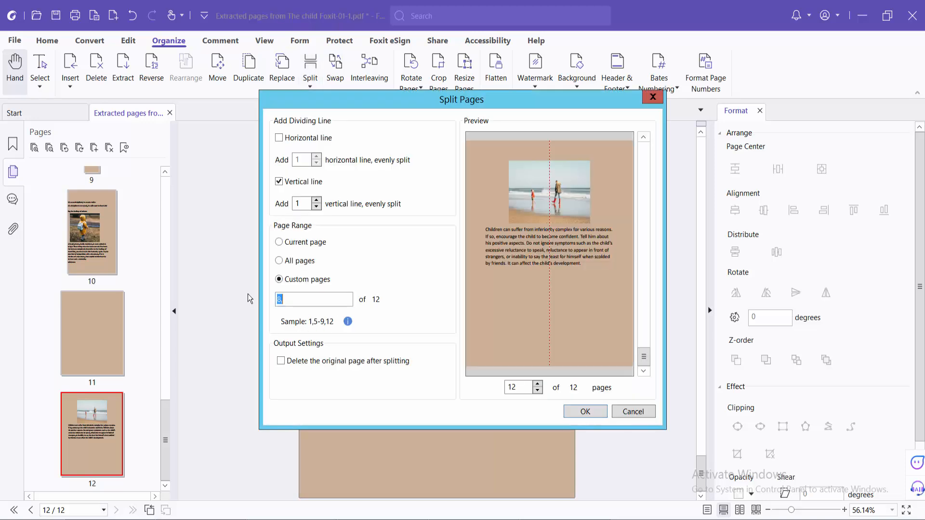
{"action": "type", "text": "12"}
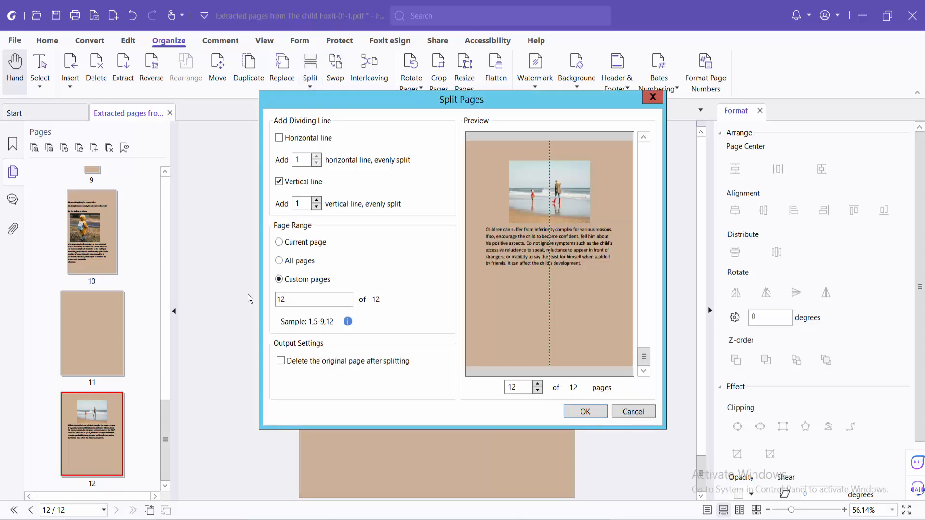
{"action": "type", "text": ","}
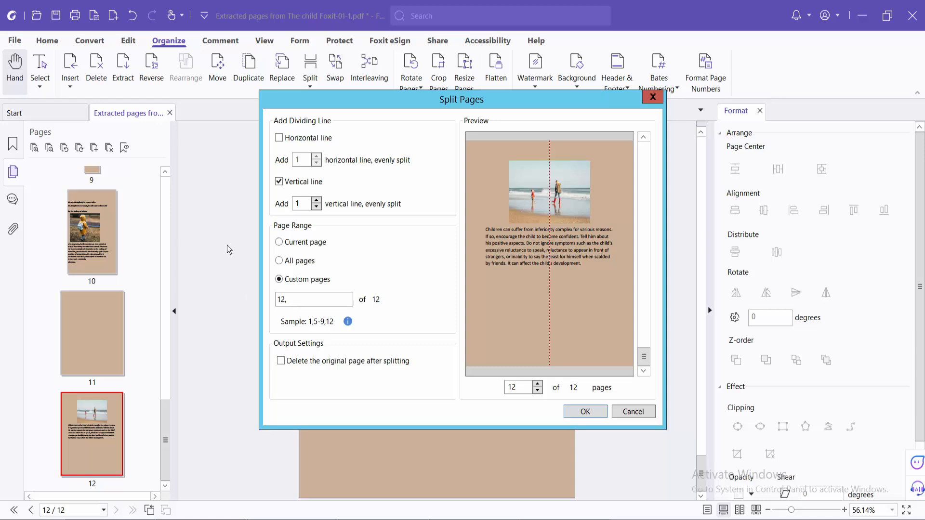
{"action": "left_click", "coordinate": [279, 138]}
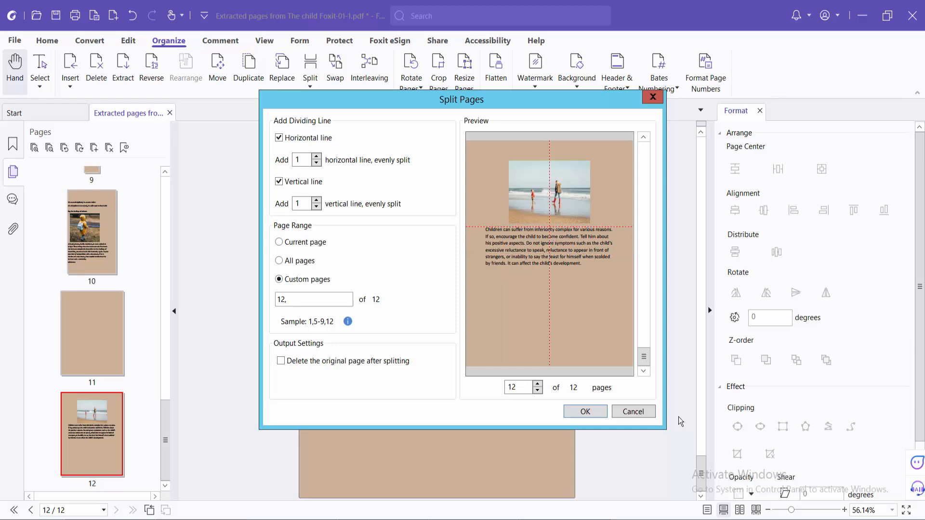
- Apply the four-way split to page 12 and scroll through the resulting quarter pages
{"action": "left_click", "coordinate": [584, 411]}
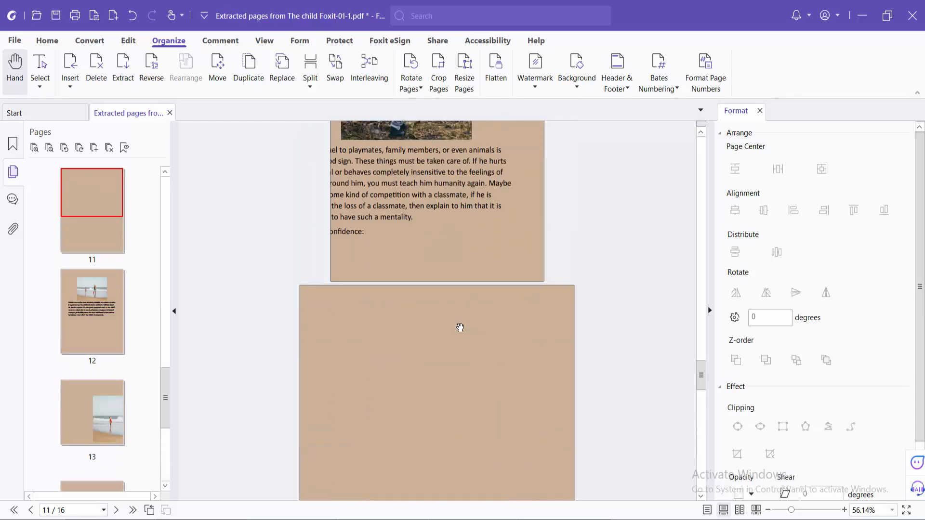
{"action": "scroll", "scroll_direction": "up", "scroll_amount": 3}
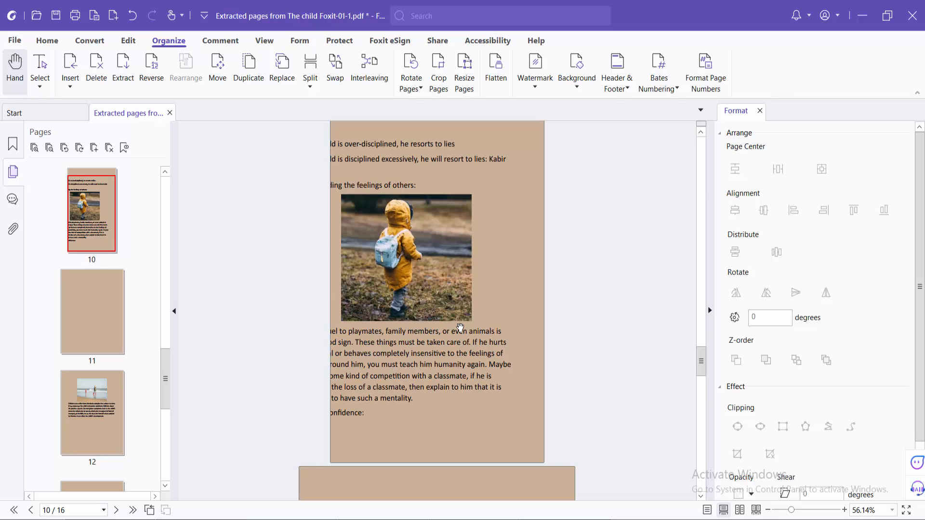